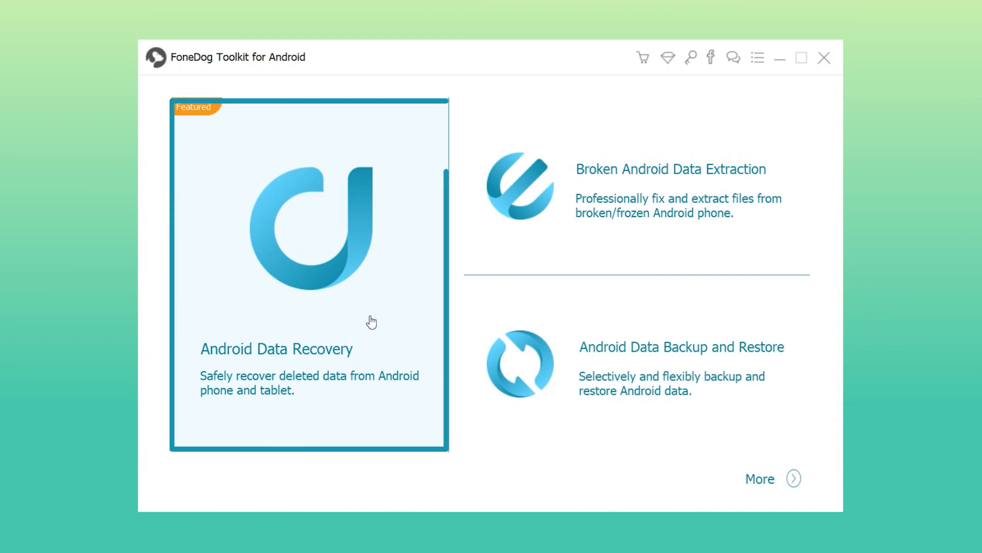
mouse_move(372, 321)
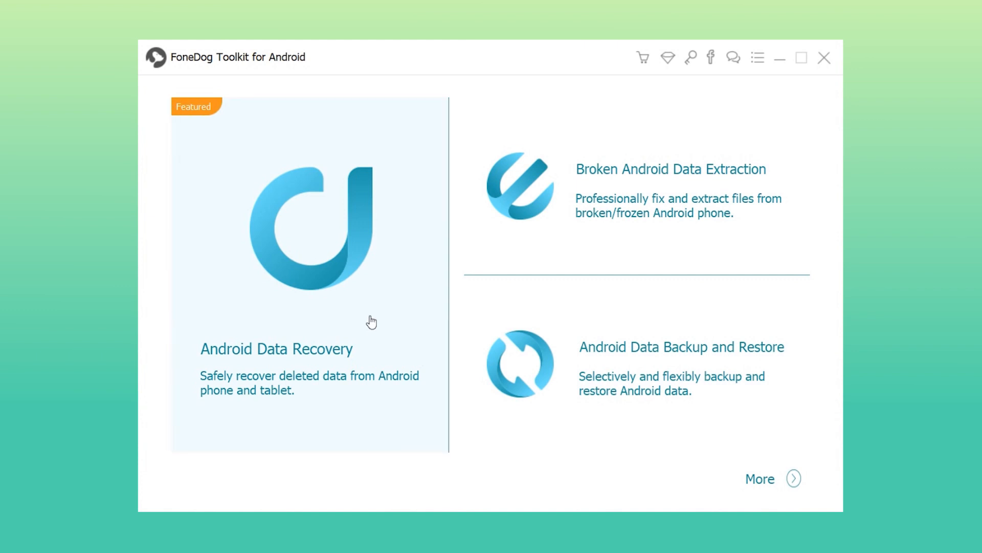
- Launch the Android Data Recovery tool from the home screen
left_click(309, 269)
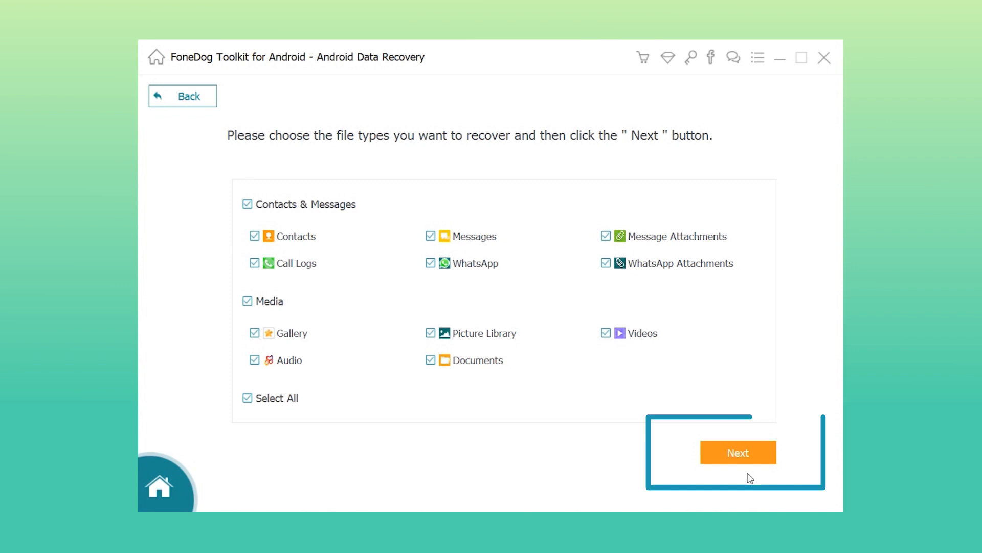
- Start scanning the phone with Select All file types still checked
left_click(738, 452)
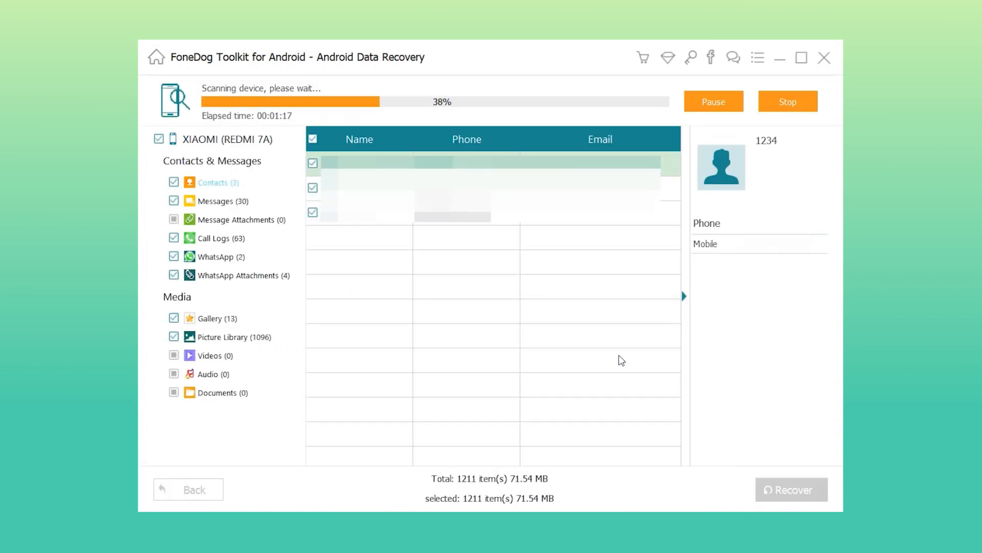
- Show the recovered WhatsApp chats from the completed XIAOMI REDMI 7A scan
left_click(221, 206)
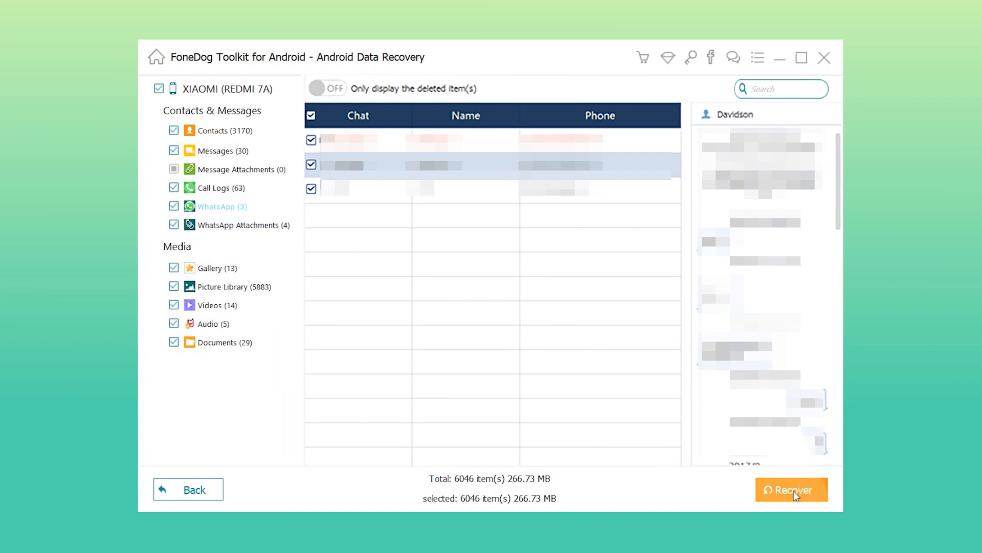
- Recover all 6046 selected items to the default FoneDog output folder under Documents
left_click(791, 489)
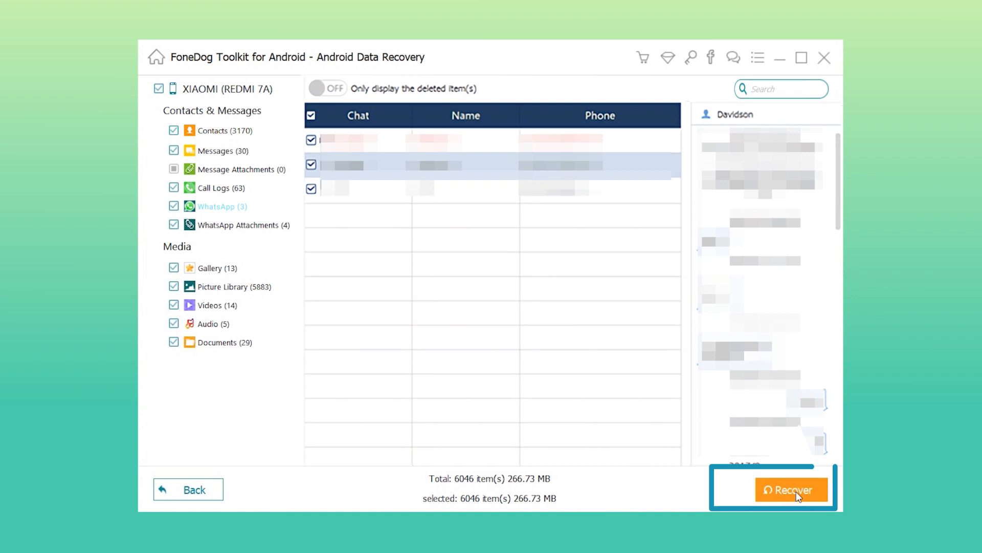
left_click(790, 489)
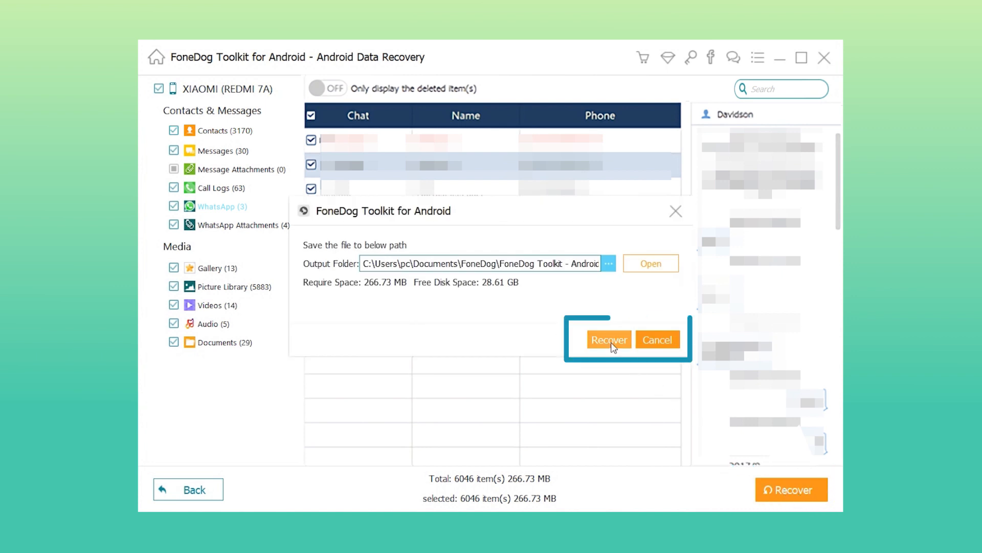
left_click(608, 339)
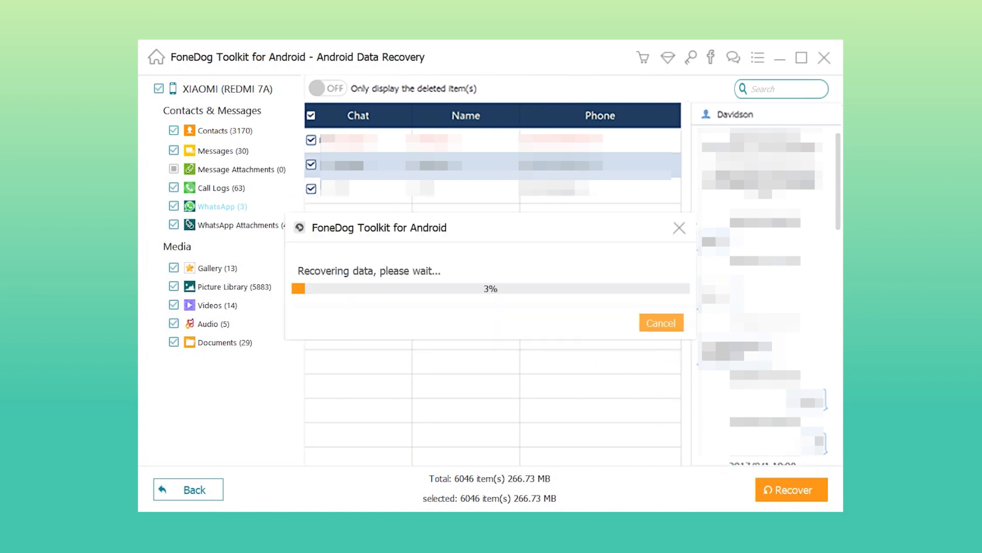